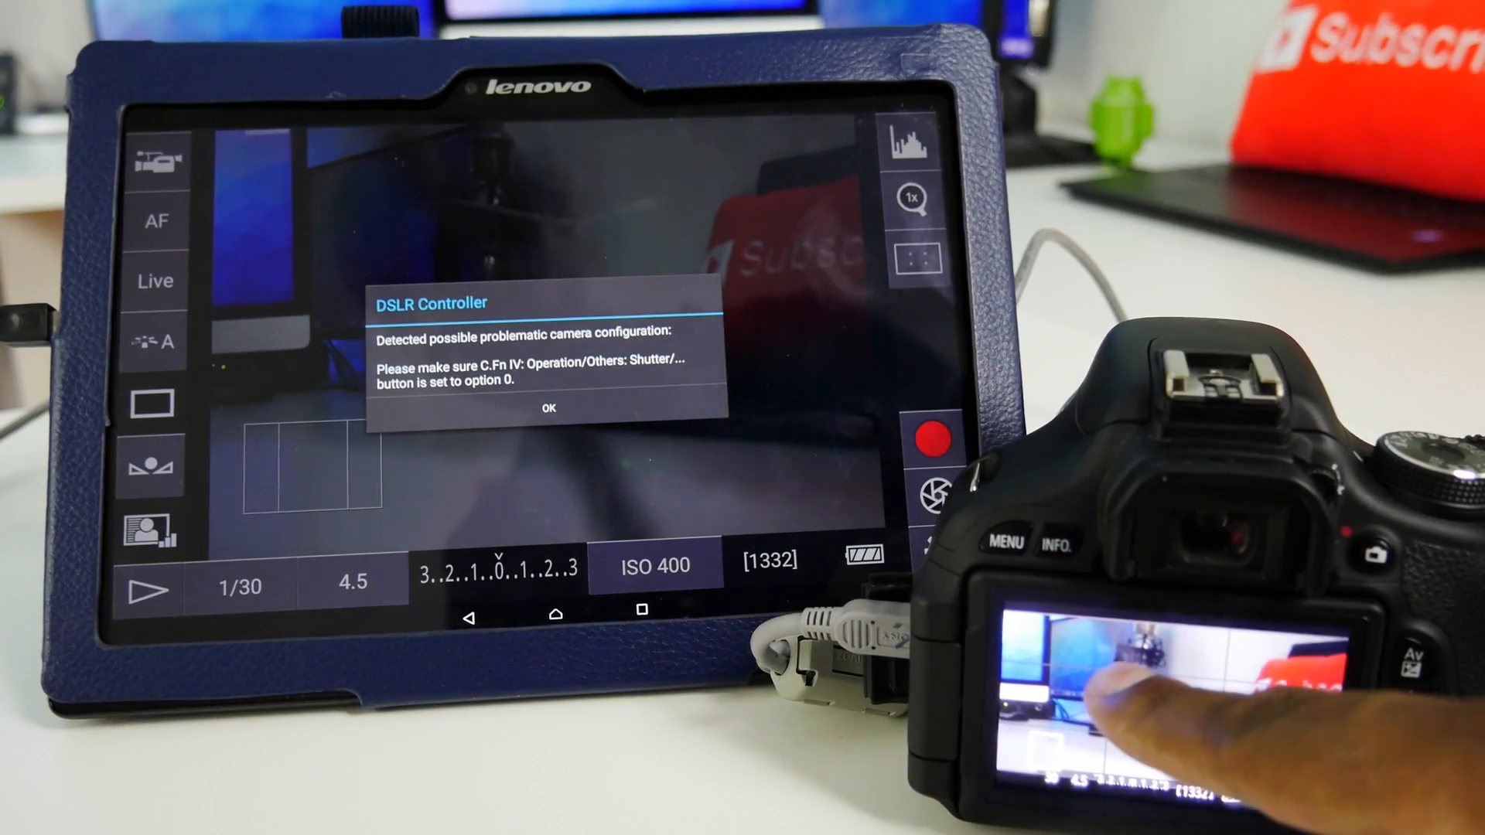
- Dismiss the 'Detected possible problematic camera configuration' warning to reveal the live view
left_click(546, 409)
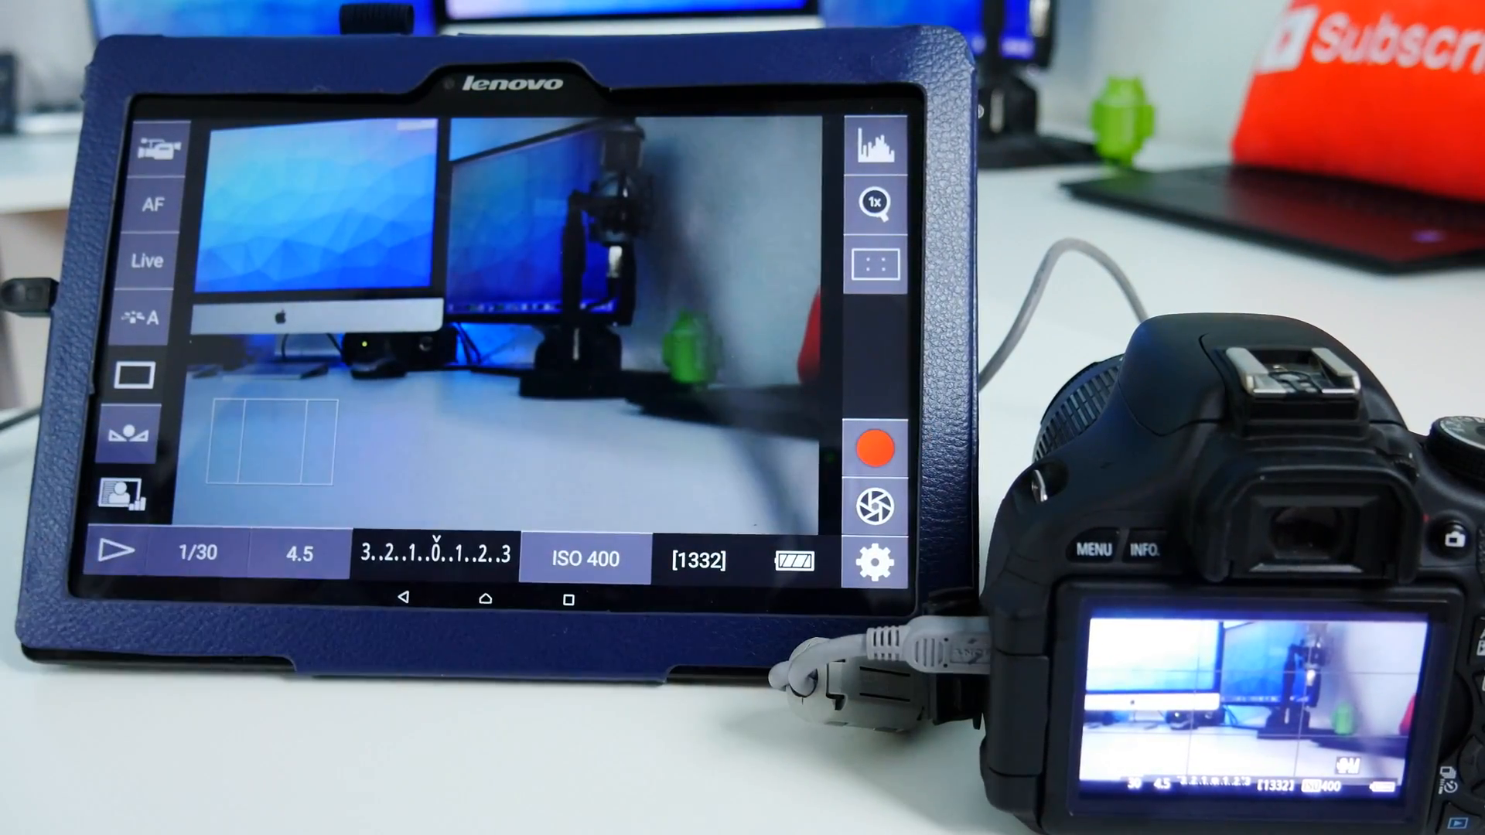
- Set shutter speed to 1/400 and ISO to 3200
left_click(874, 450)
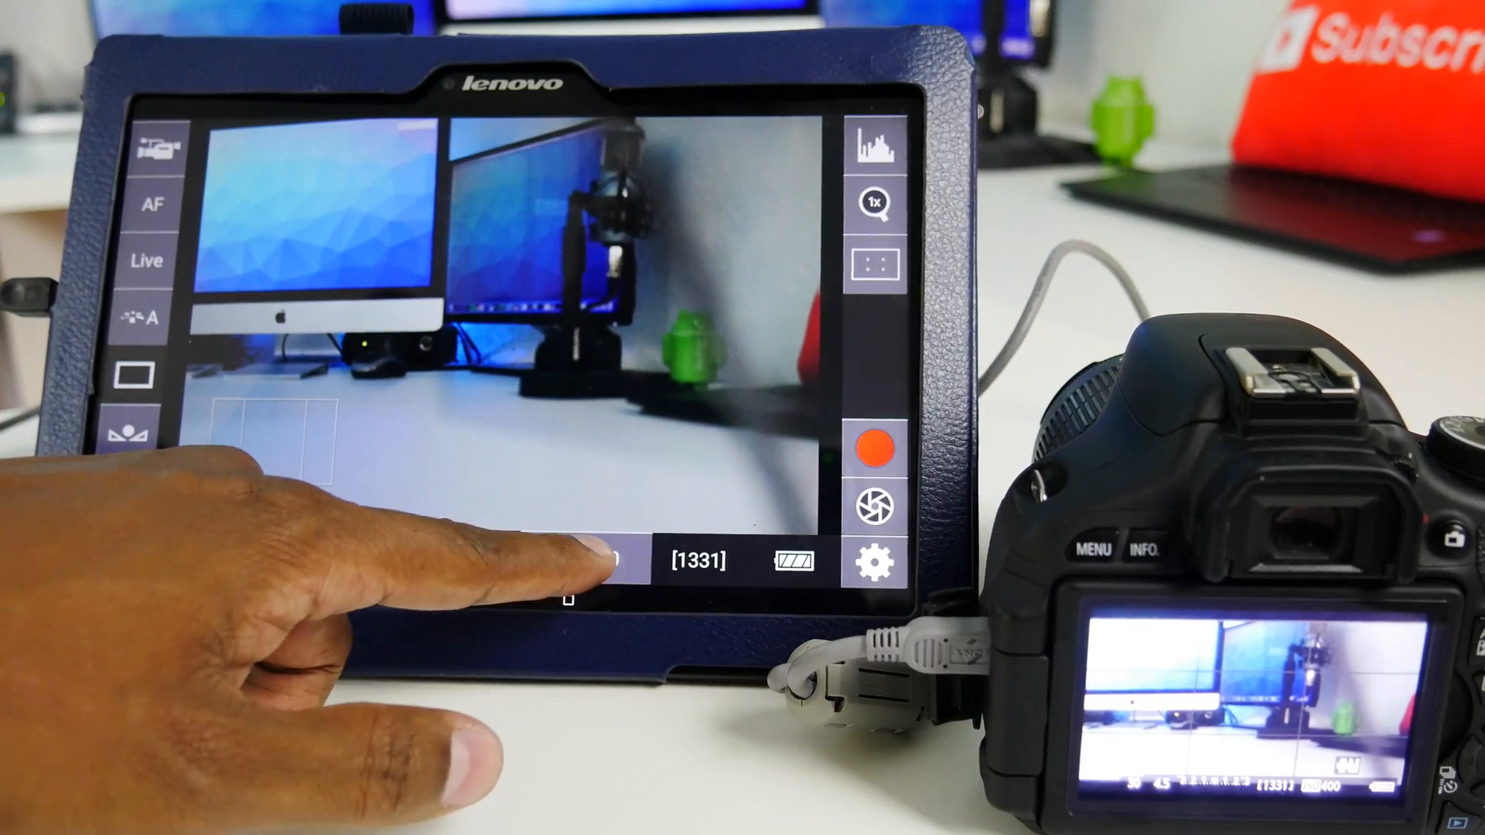
left_click(588, 560)
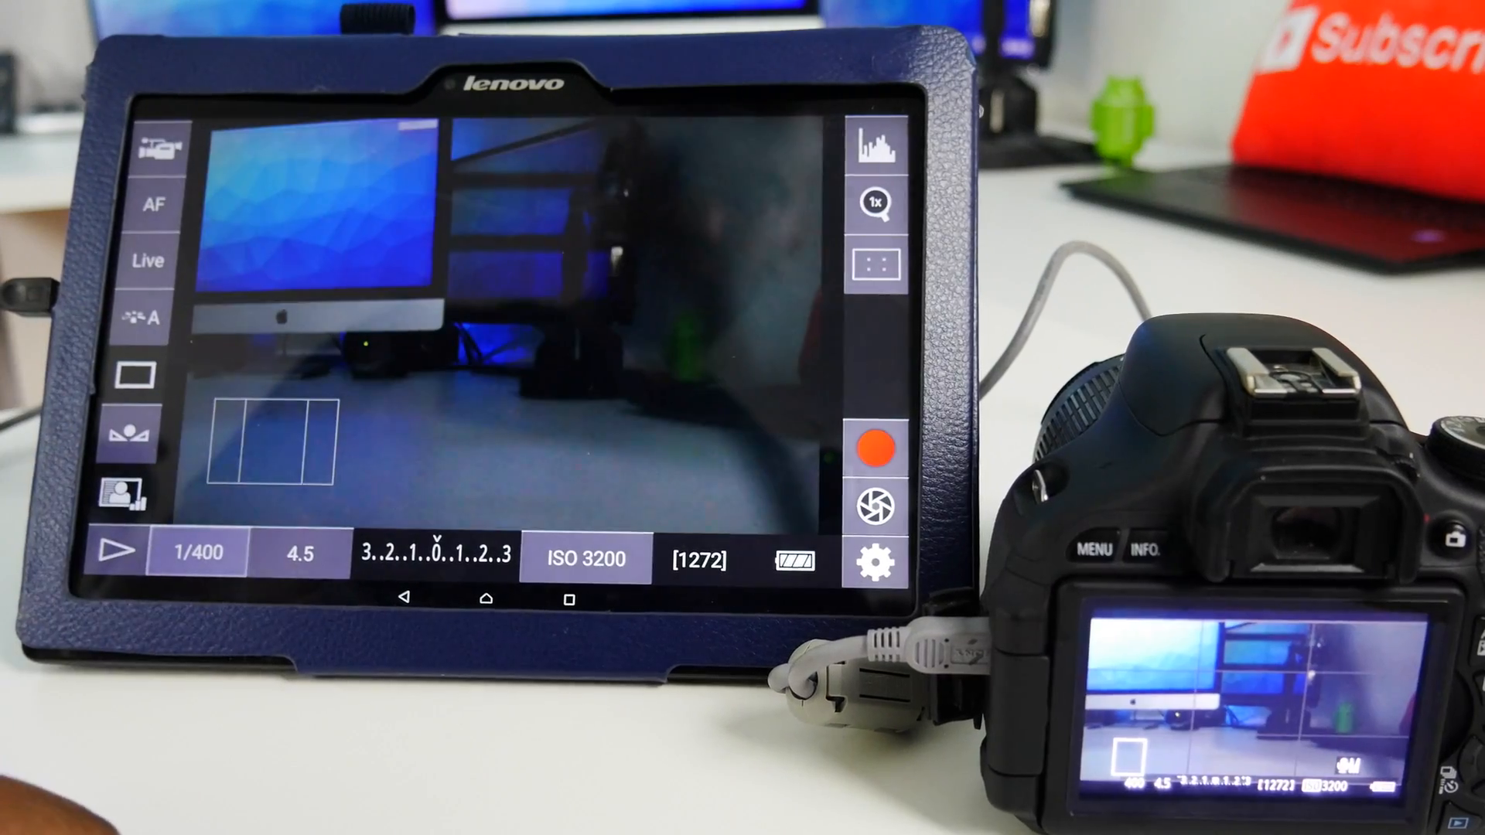
- Review the aperture choices keeping 4.5, then scroll through the Options menu entries
left_click(299, 554)
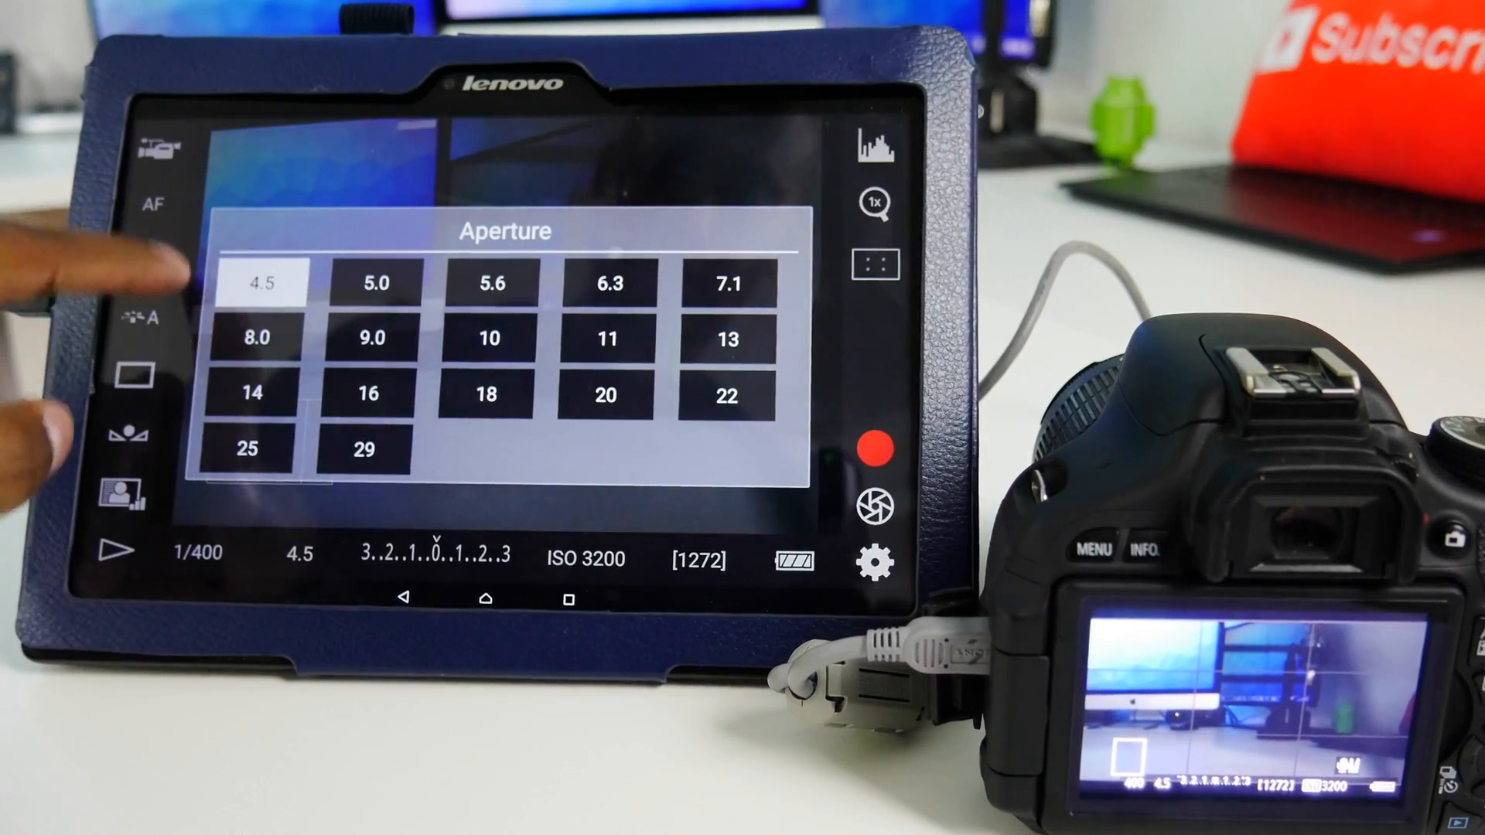
left_click(260, 282)
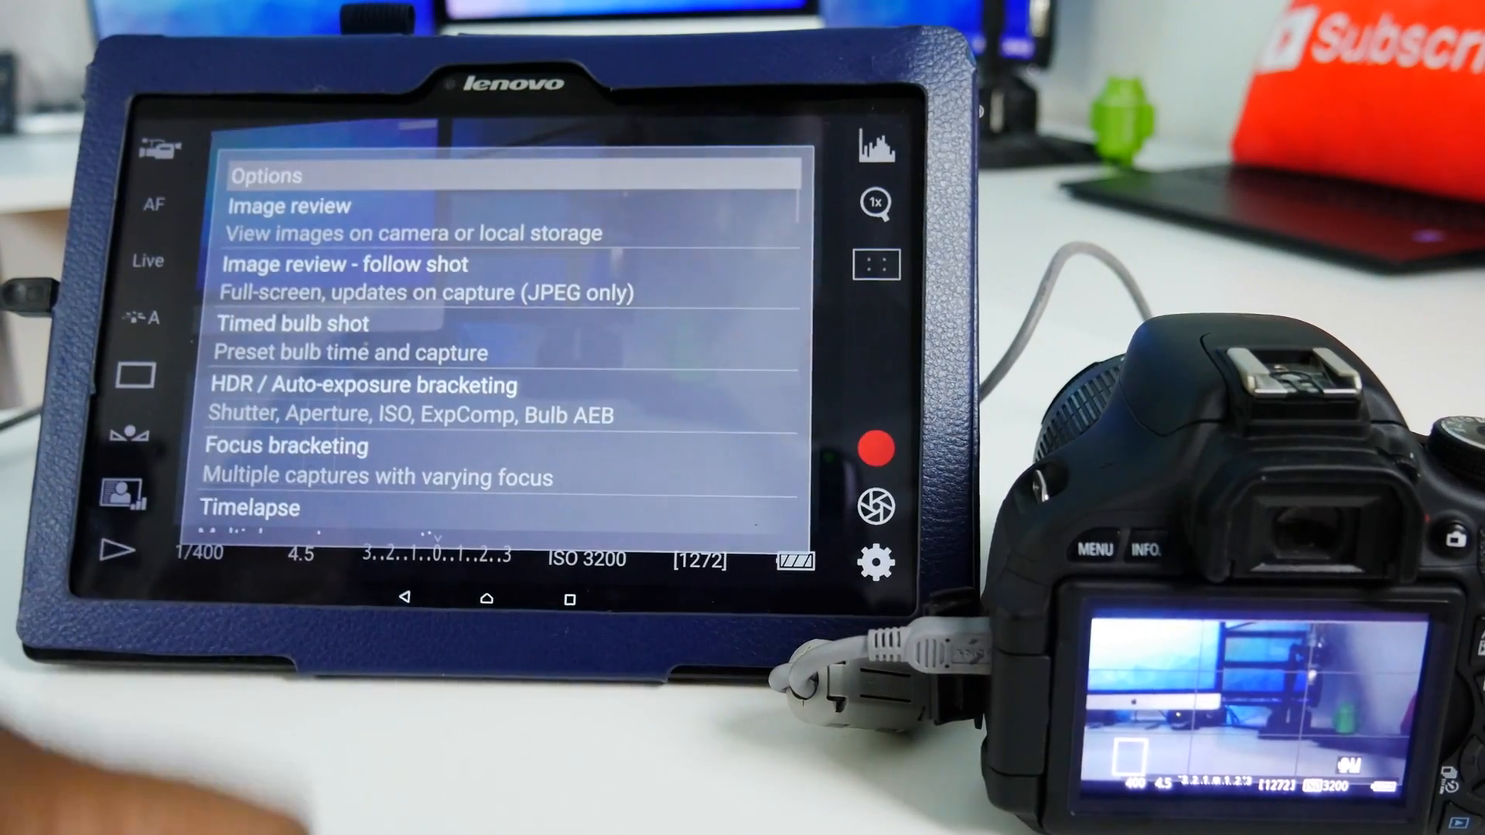
scroll("down", 3)
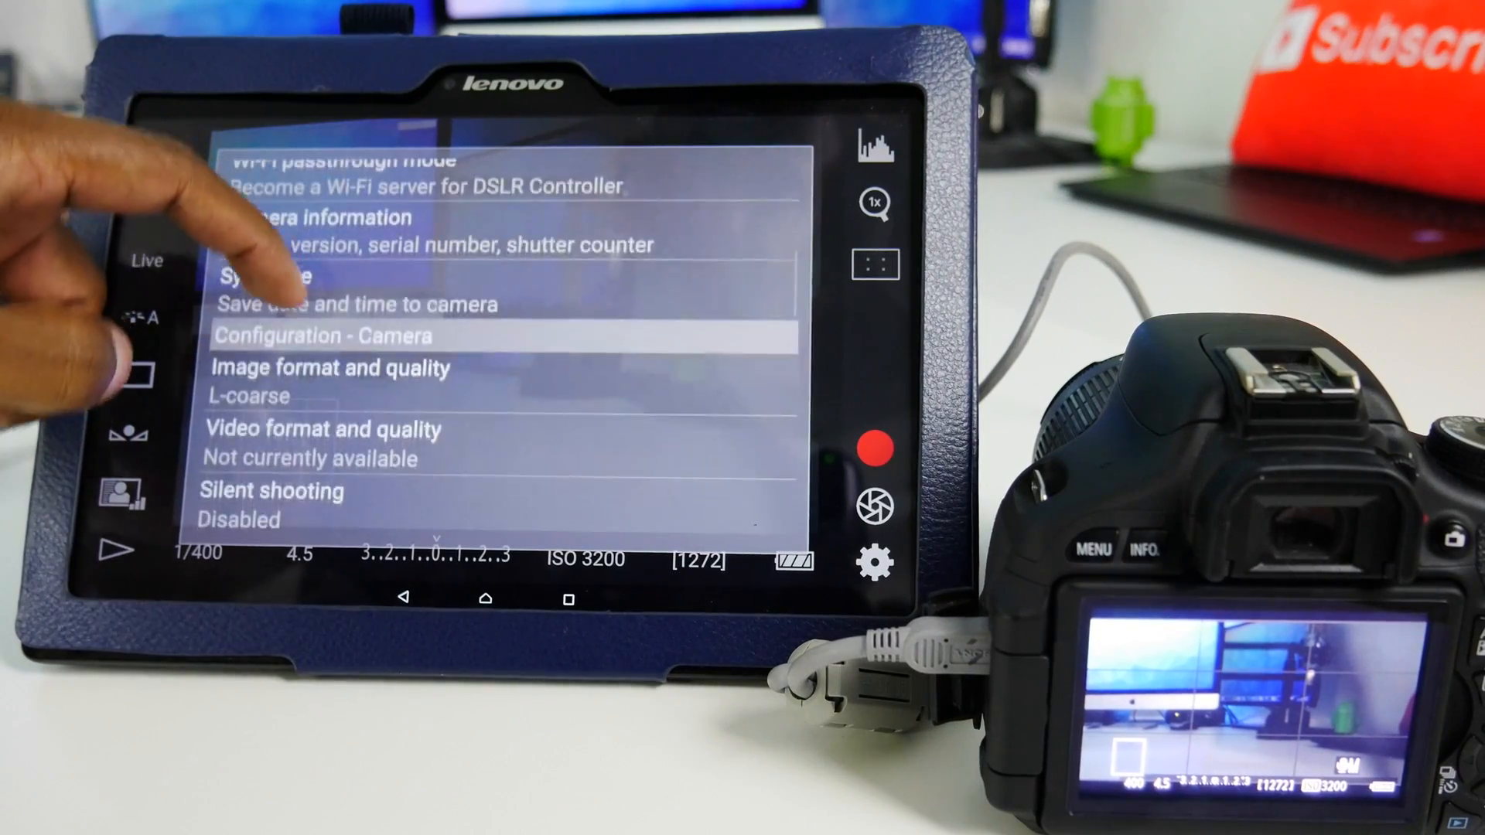